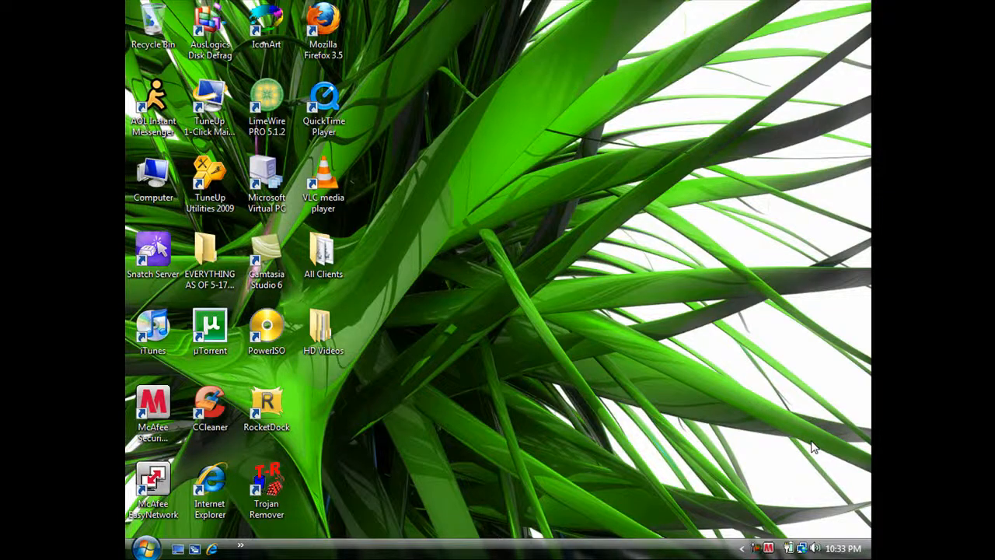
mouse_move(772, 365)
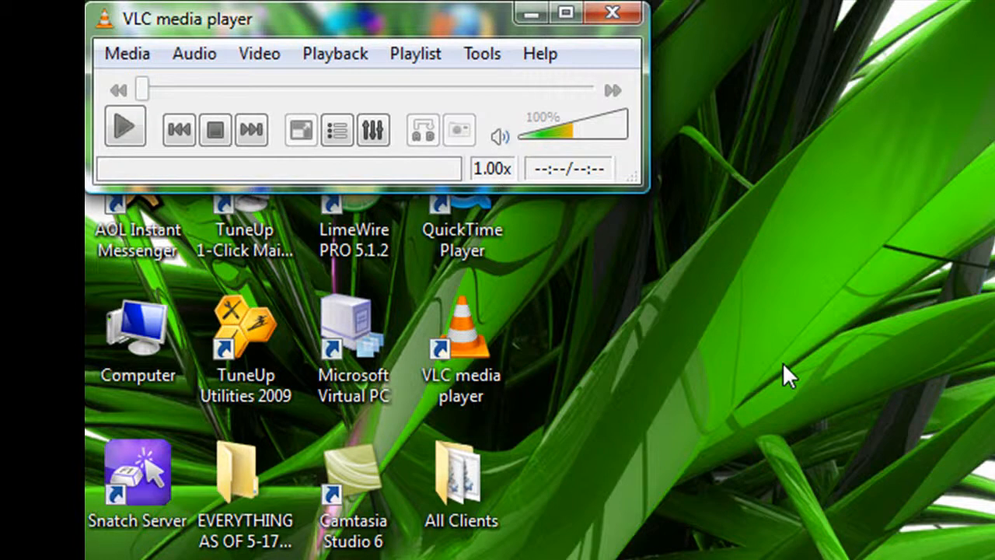
mouse_move(731, 370)
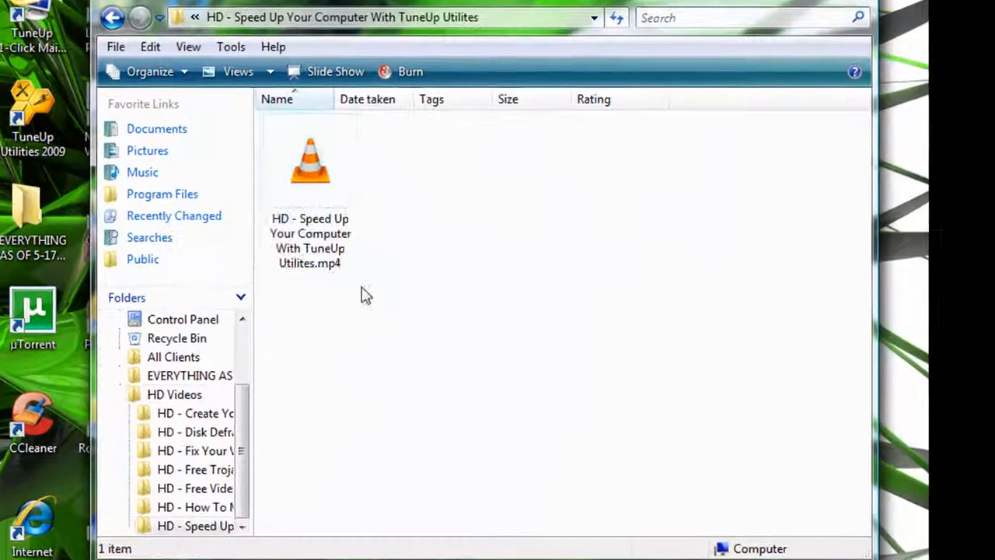
Play 'HD - Speed Up Your Computer With TuneUp Utilites.mp4' in VLC from the HD Videos folder.
double_click(311, 163)
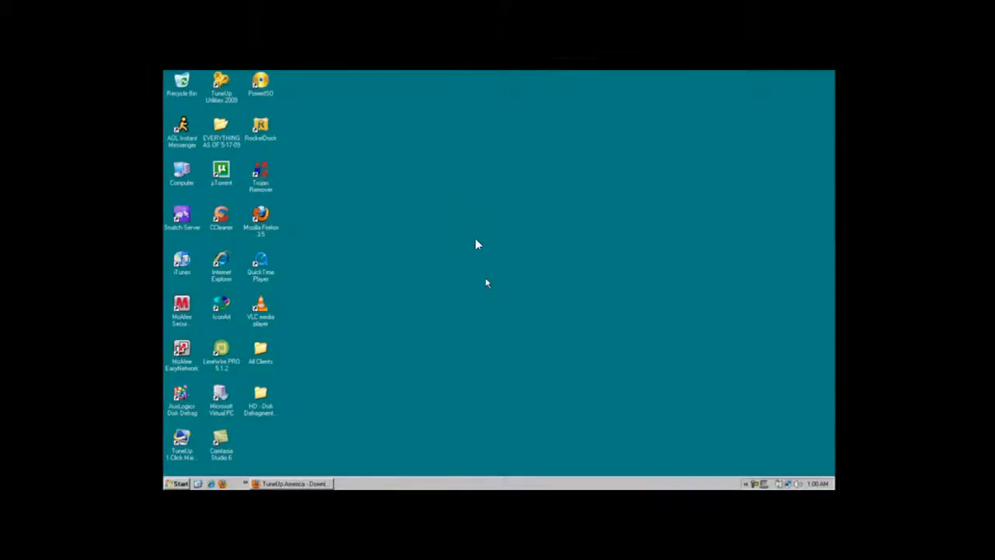
mouse_move(481, 267)
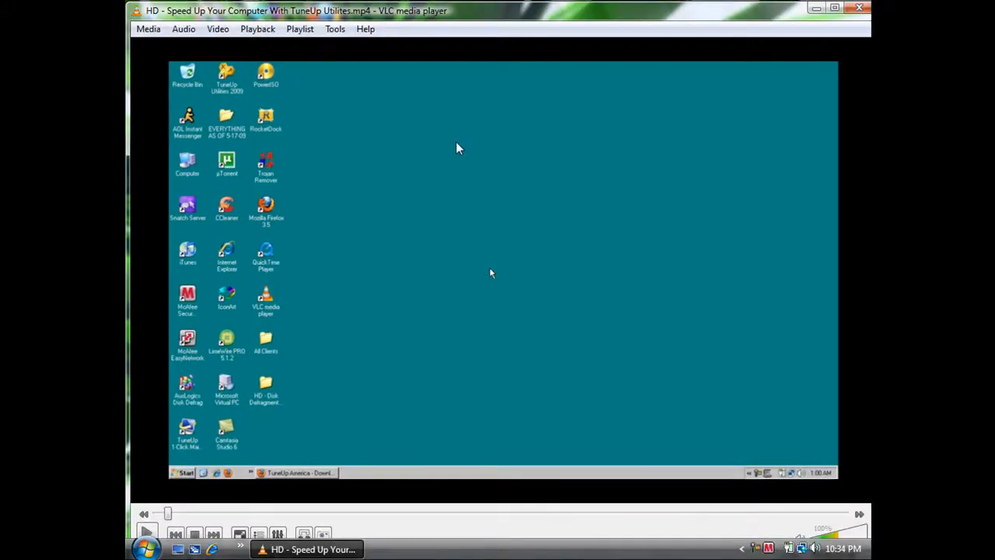
left_click(334, 28)
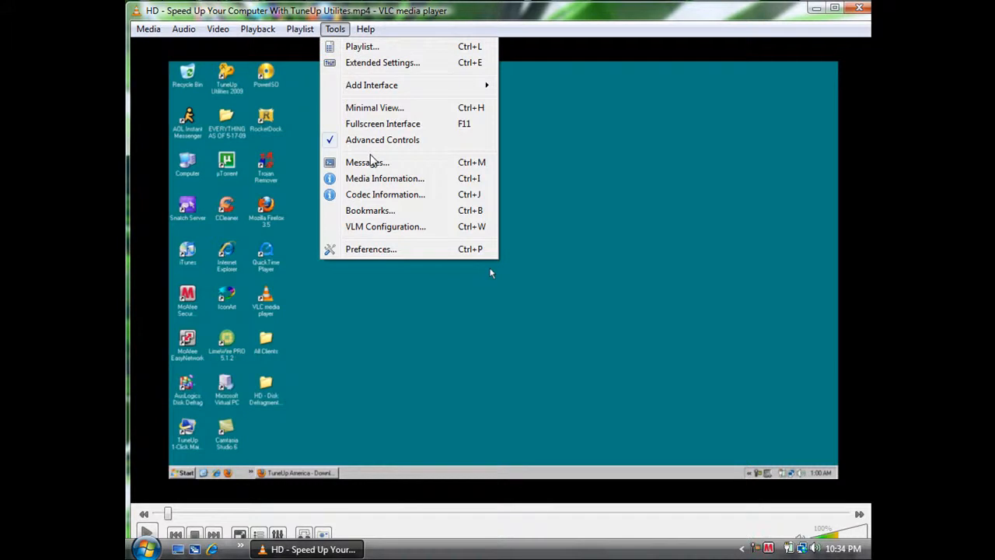
left_click(299, 28)
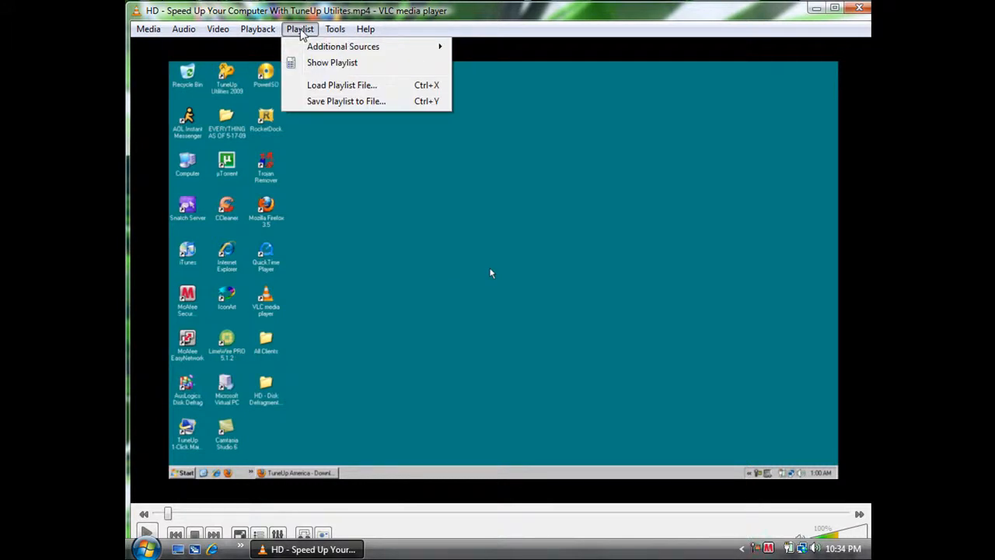
left_click(258, 28)
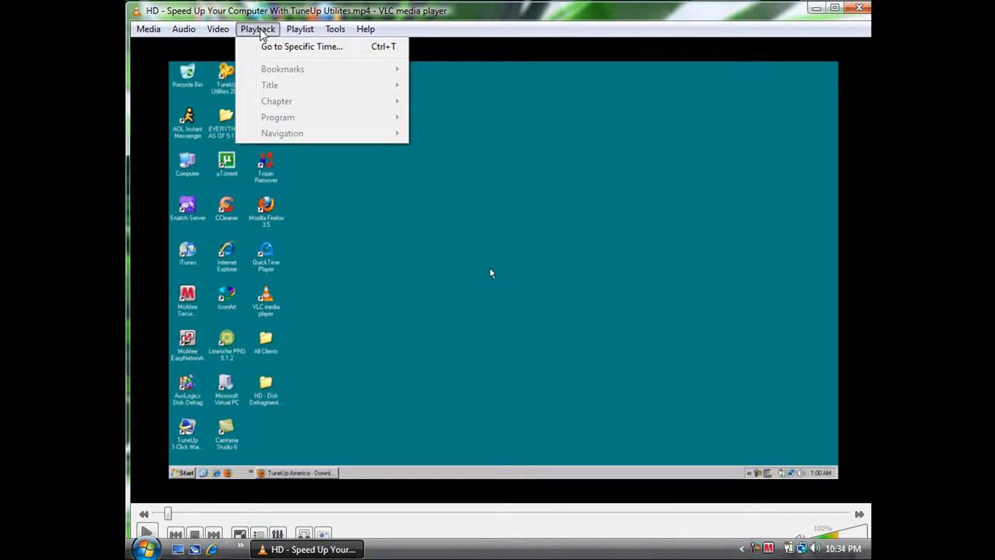
left_click(217, 28)
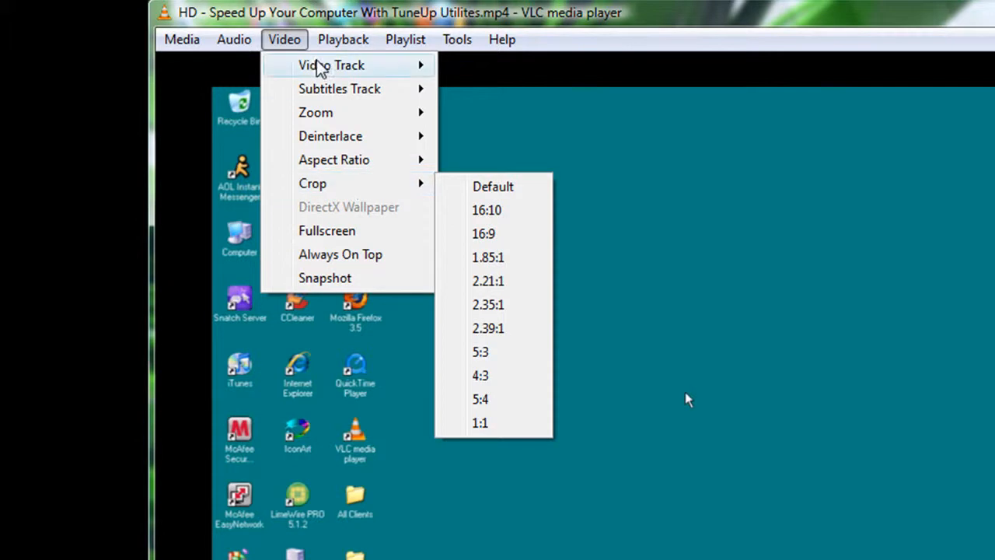
left_click(182, 39)
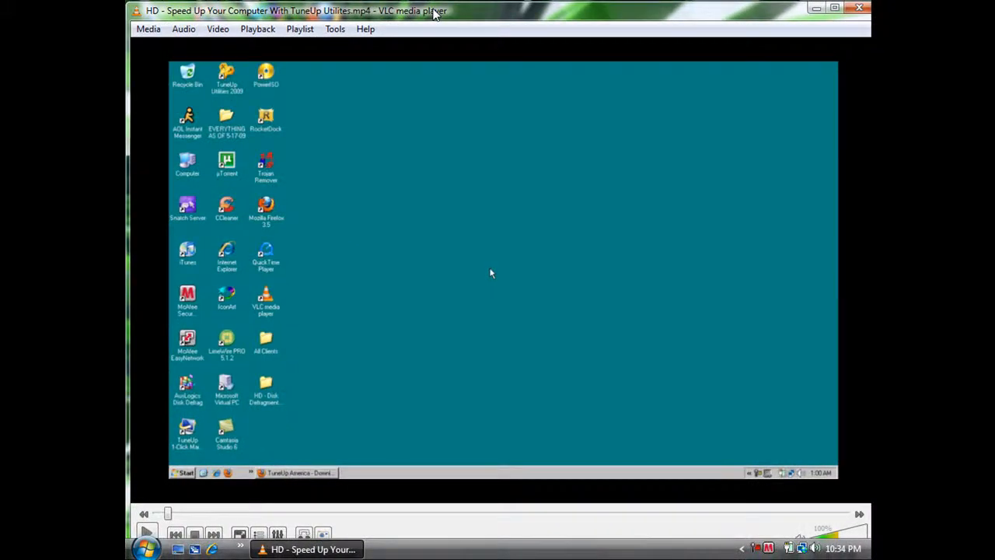
mouse_move(682, 6)
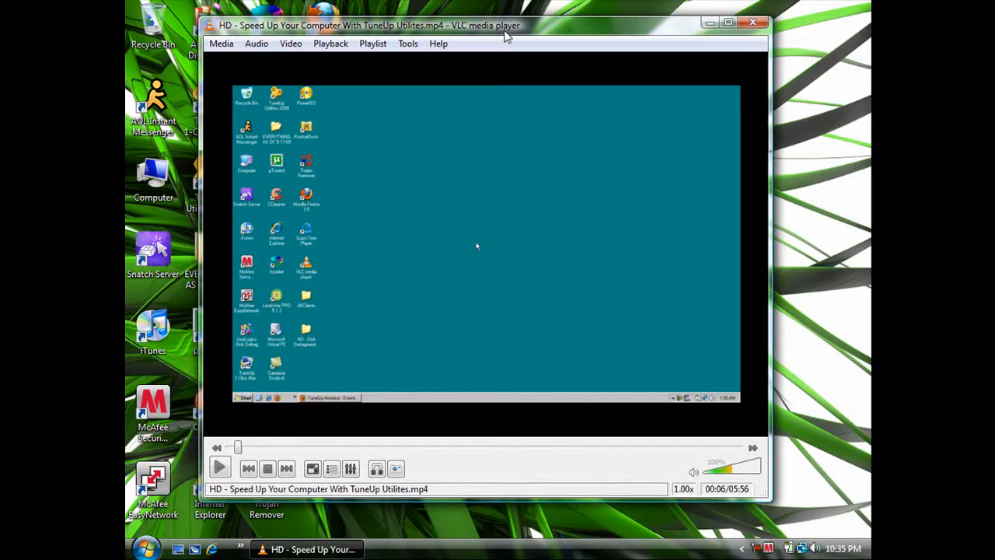
mouse_move(669, 142)
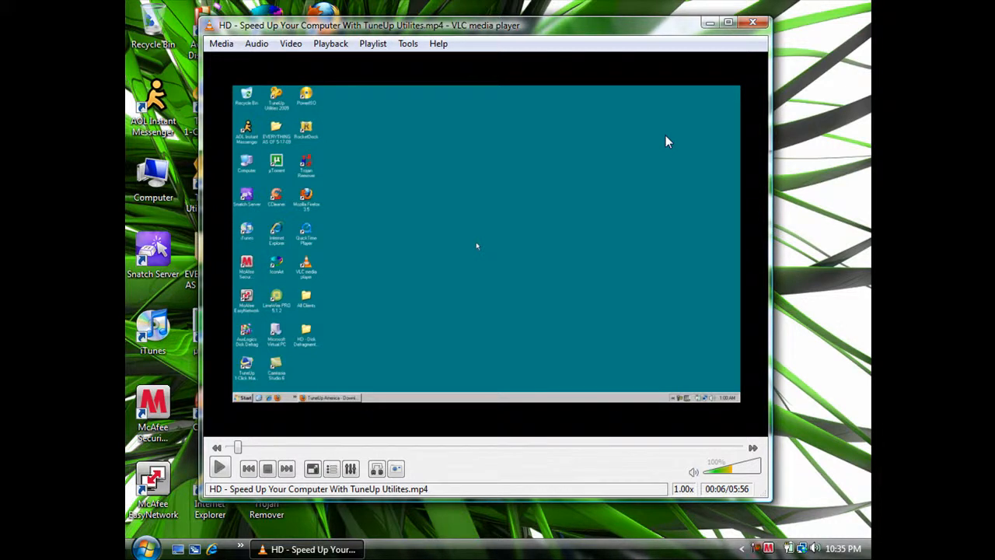
mouse_move(808, 152)
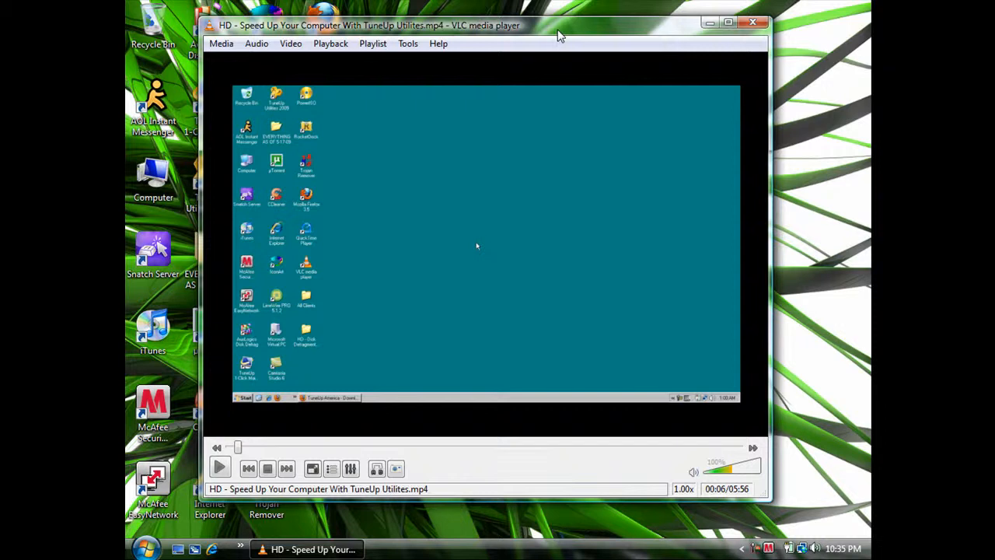
mouse_move(569, 35)
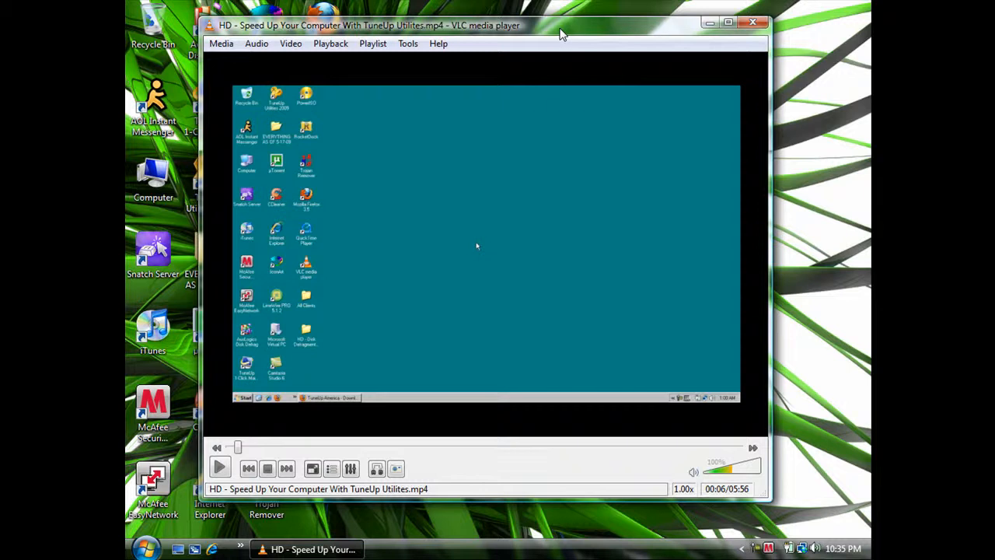
mouse_move(532, 392)
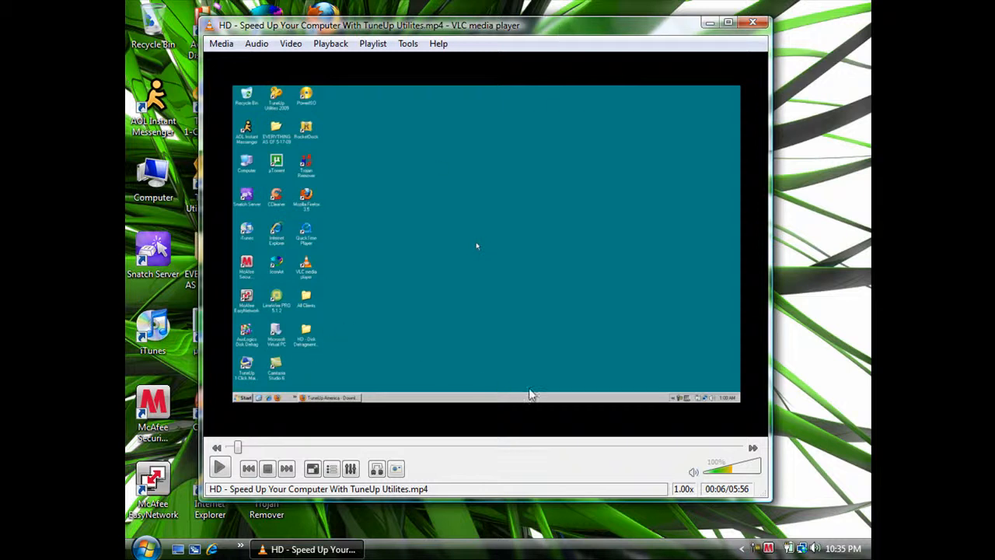
mouse_move(513, 50)
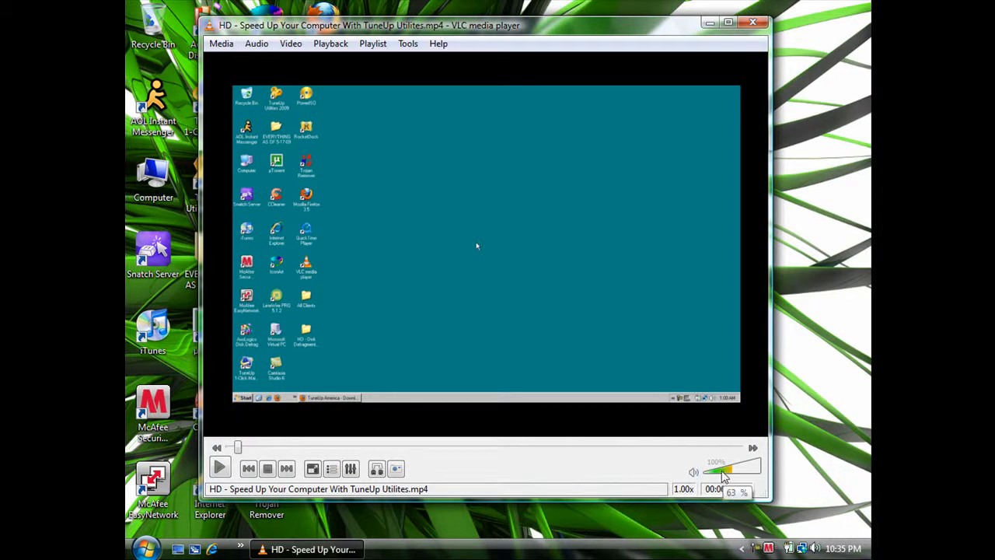
left_click_drag(723, 469, 759, 466)
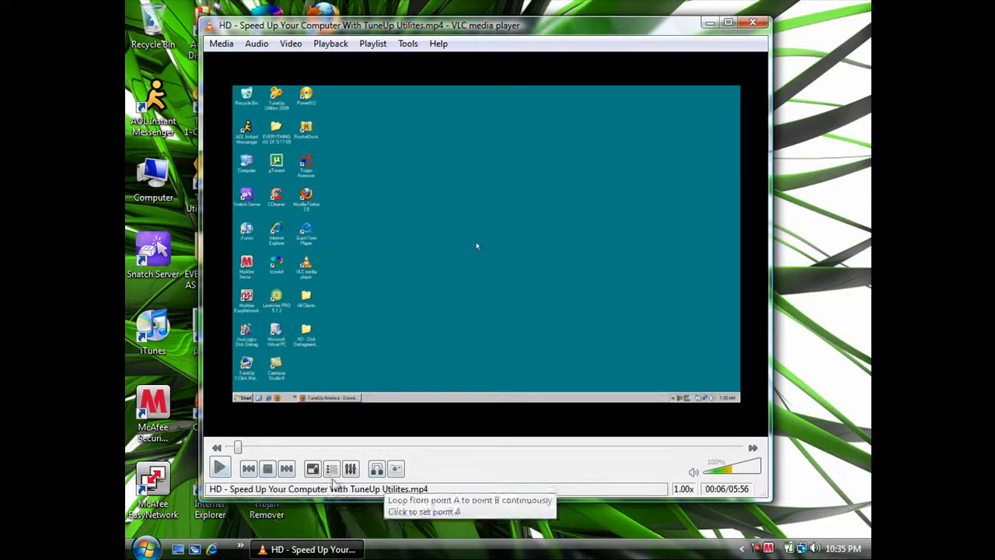
mouse_move(286, 468)
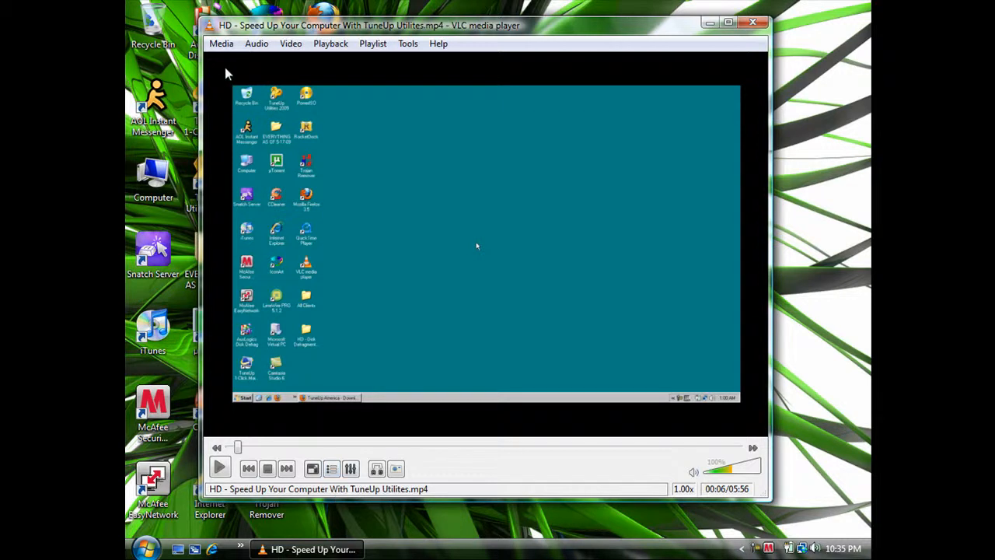
mouse_move(381, 86)
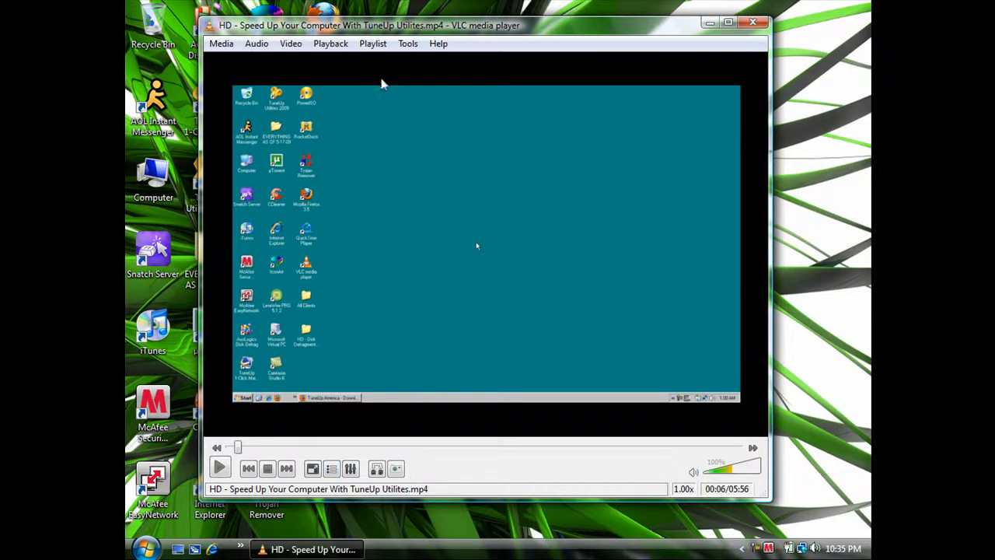
mouse_move(620, 205)
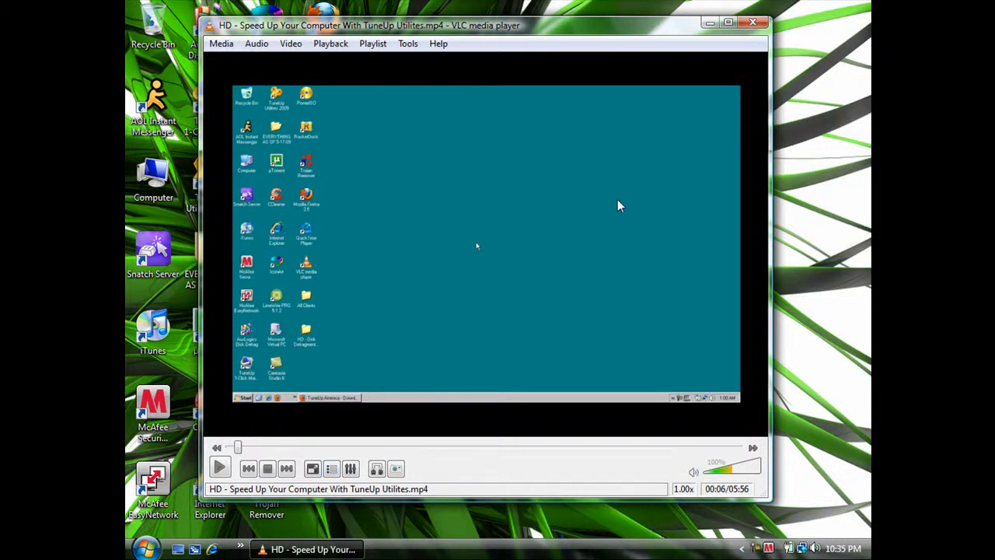
mouse_move(610, 205)
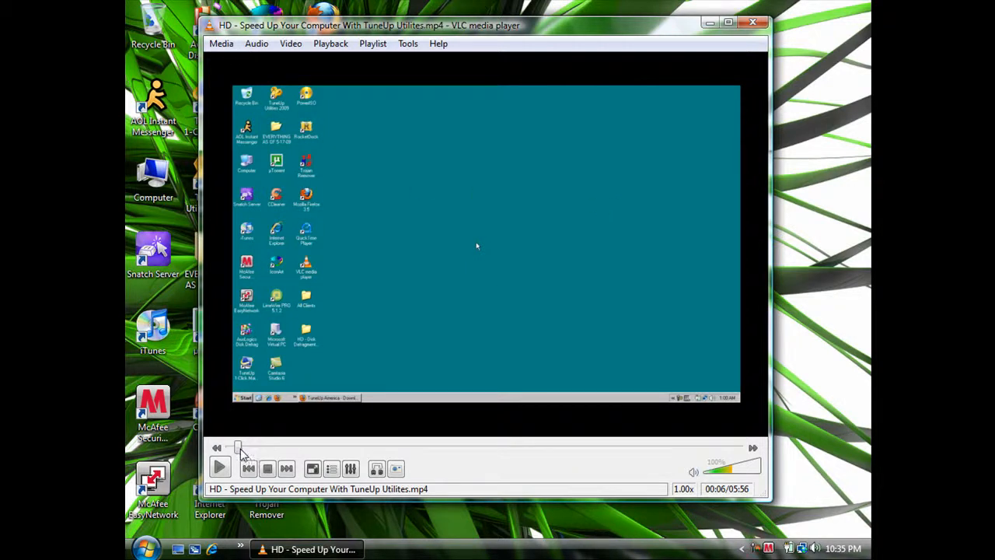
mouse_move(669, 454)
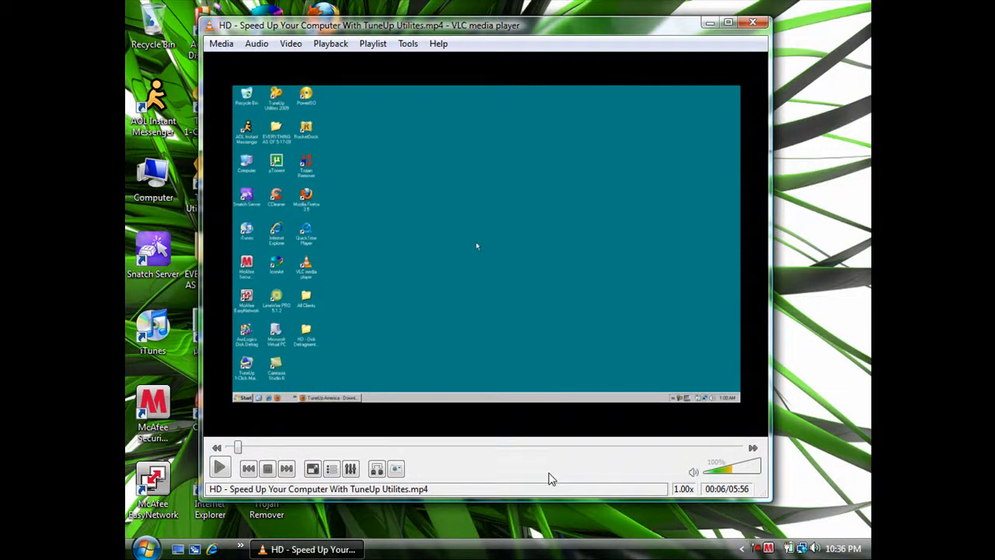
mouse_move(439, 44)
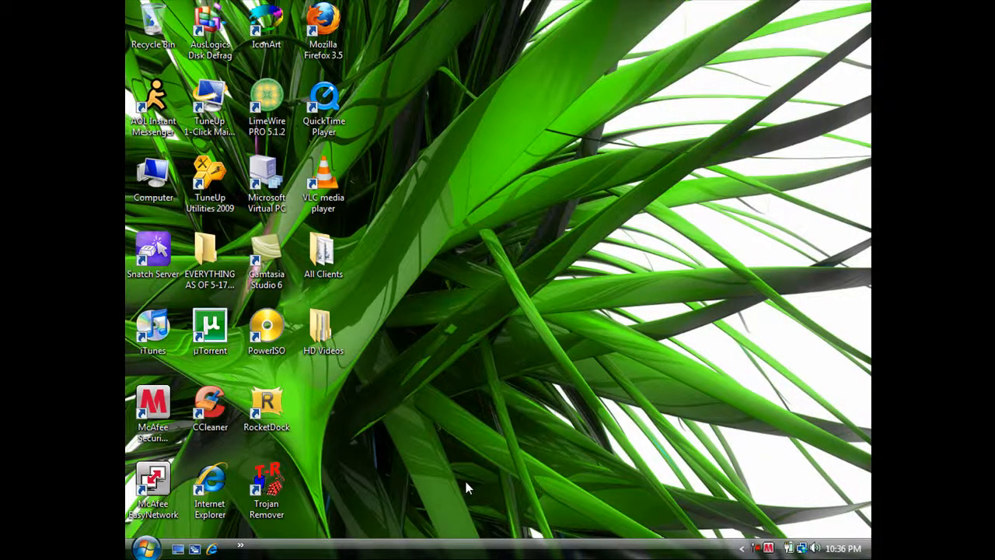
mouse_move(441, 252)
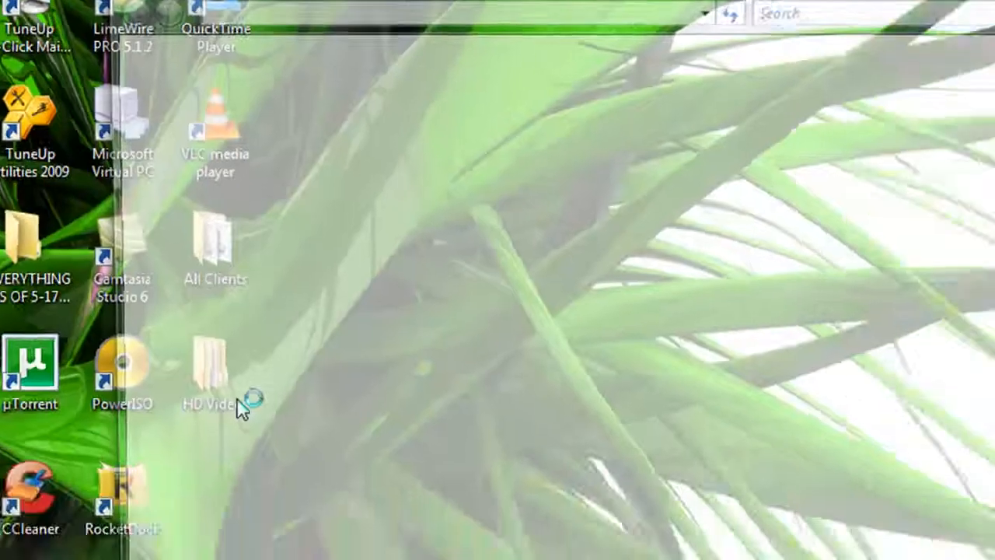
Play the HD - Disk Defragmenter Tutorial video from HD Videos in VLC, then close the player.
double_click(214, 373)
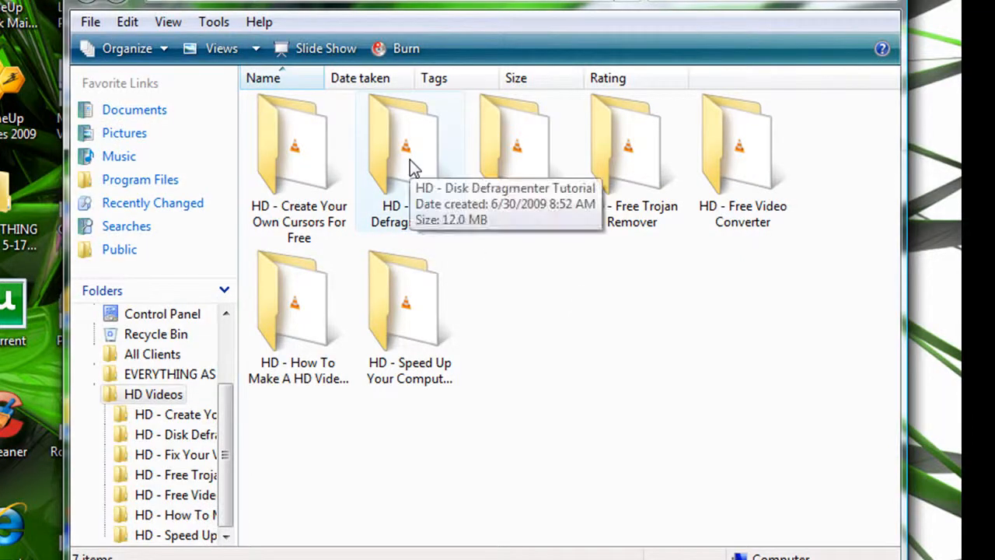
mouse_move(445, 132)
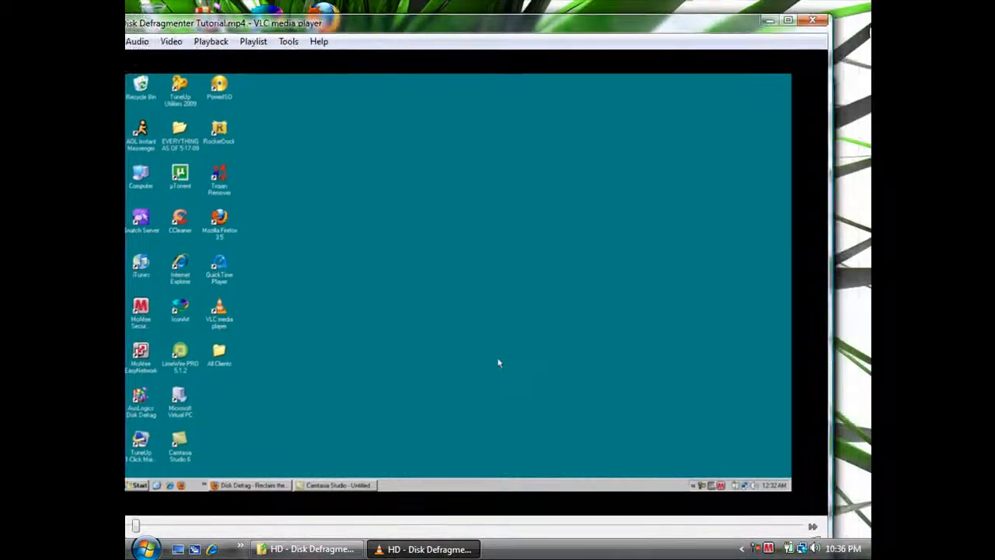
left_click(813, 20)
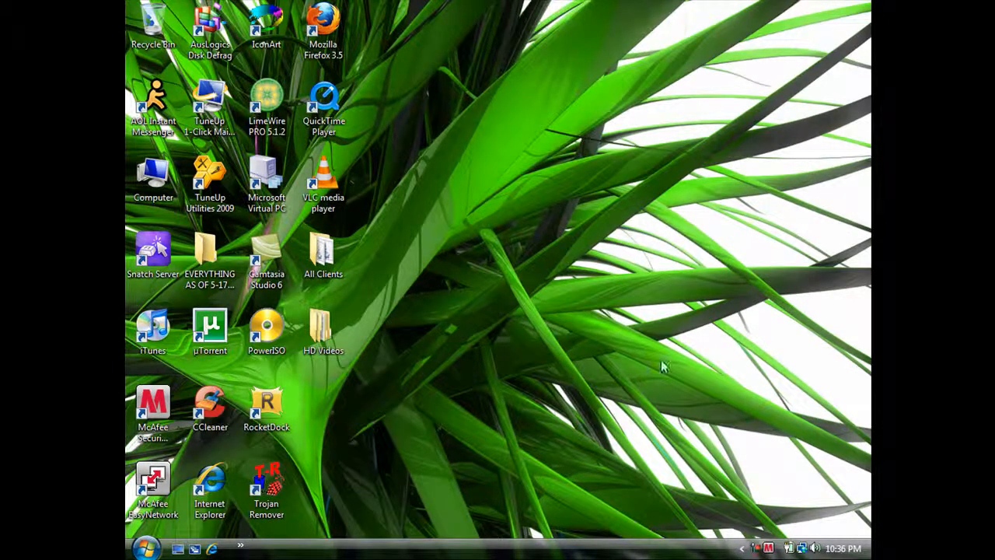
mouse_move(761, 527)
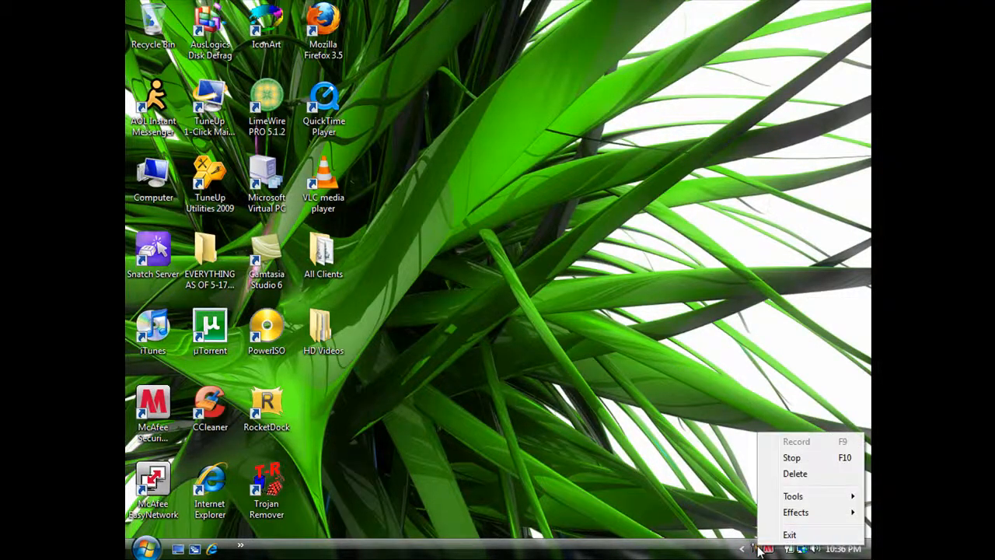
mouse_move(816, 457)
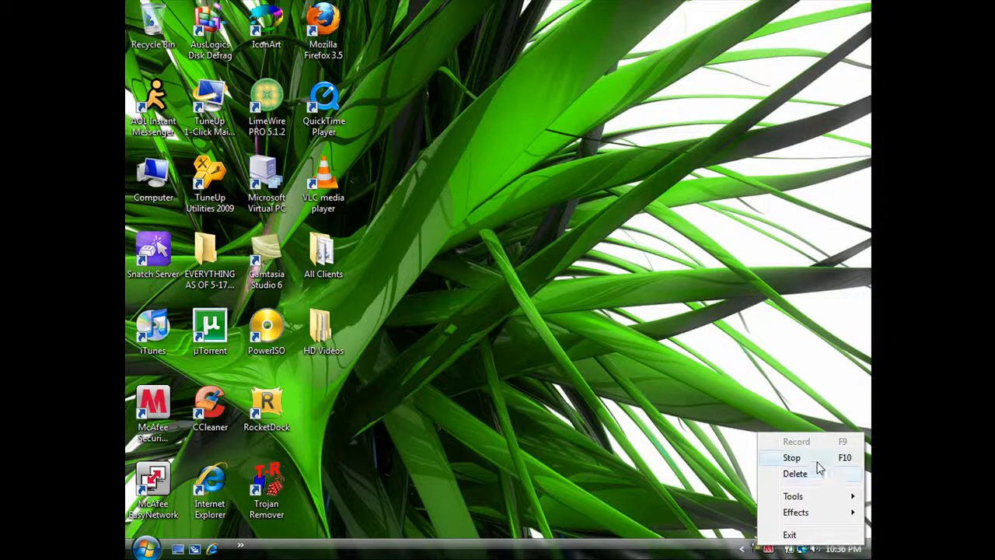